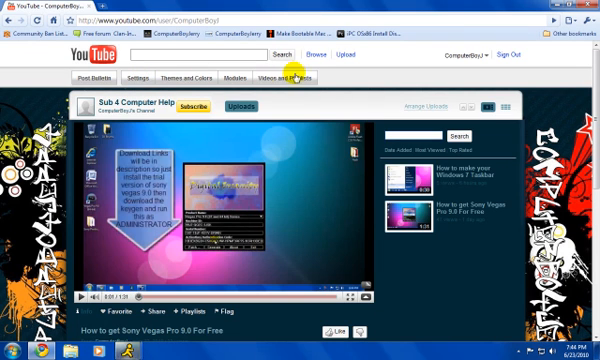
- Enable 'Autoplay featured video' in the channel's Videos and Playlists settings
{"action": "left_click", "coordinate": [296, 74]}
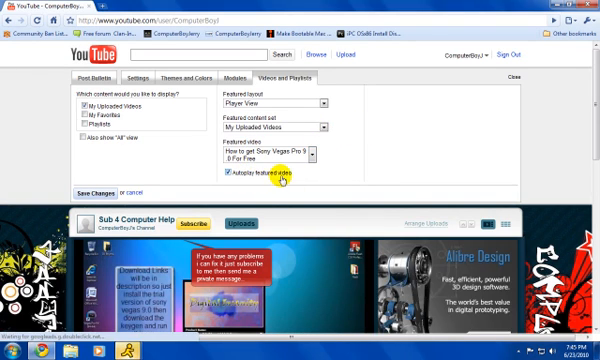
{"action": "left_click", "coordinate": [222, 180]}
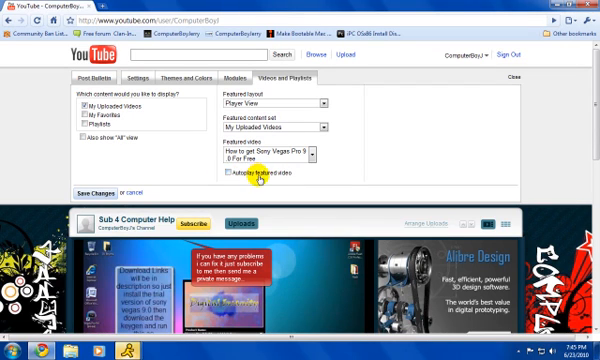
{"action": "left_click", "coordinate": [228, 180]}
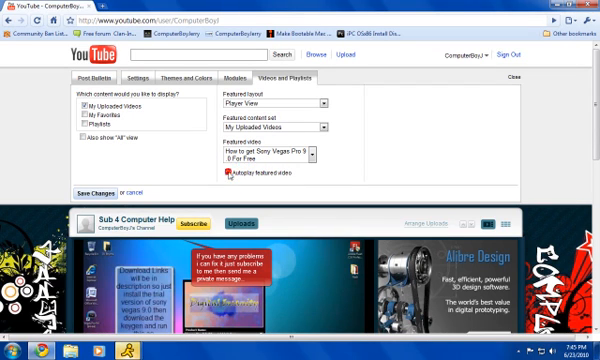